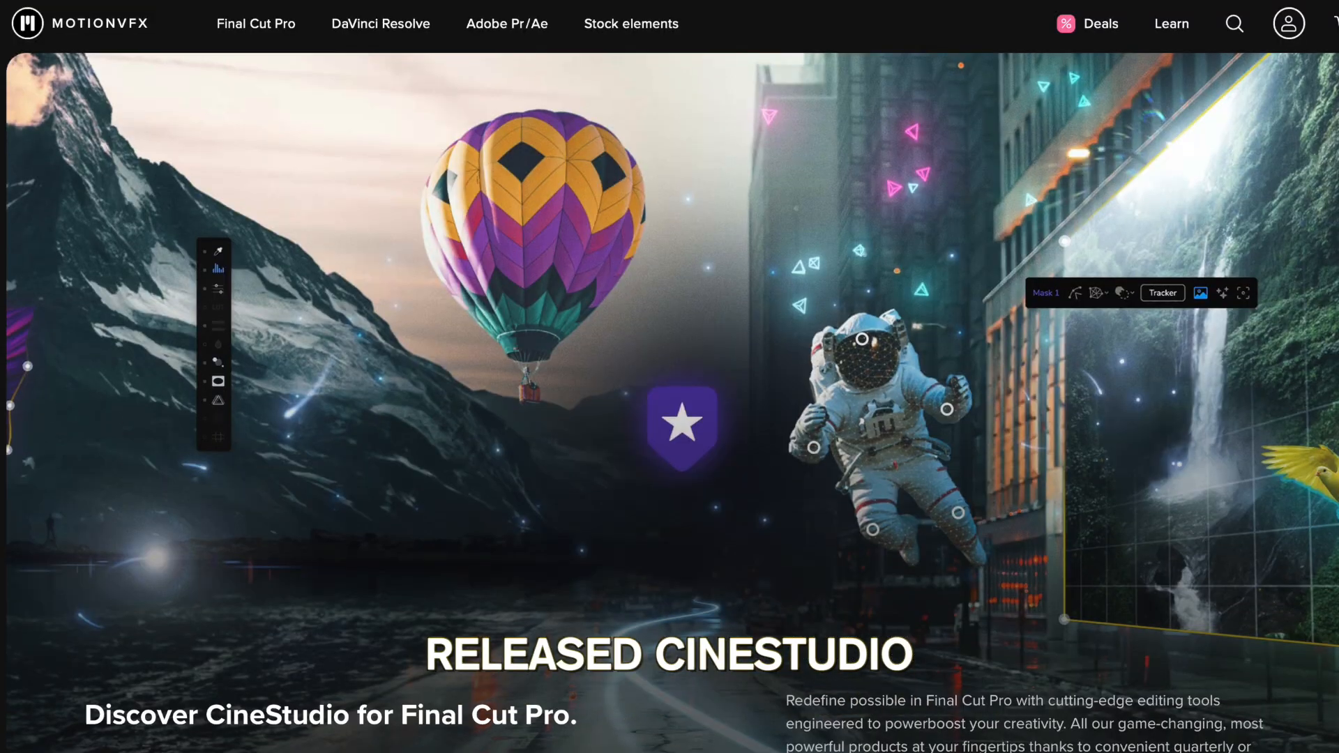
- Add mRotoAI to the first clip and mask the man with a magic wand stroke
scroll(down, 3)
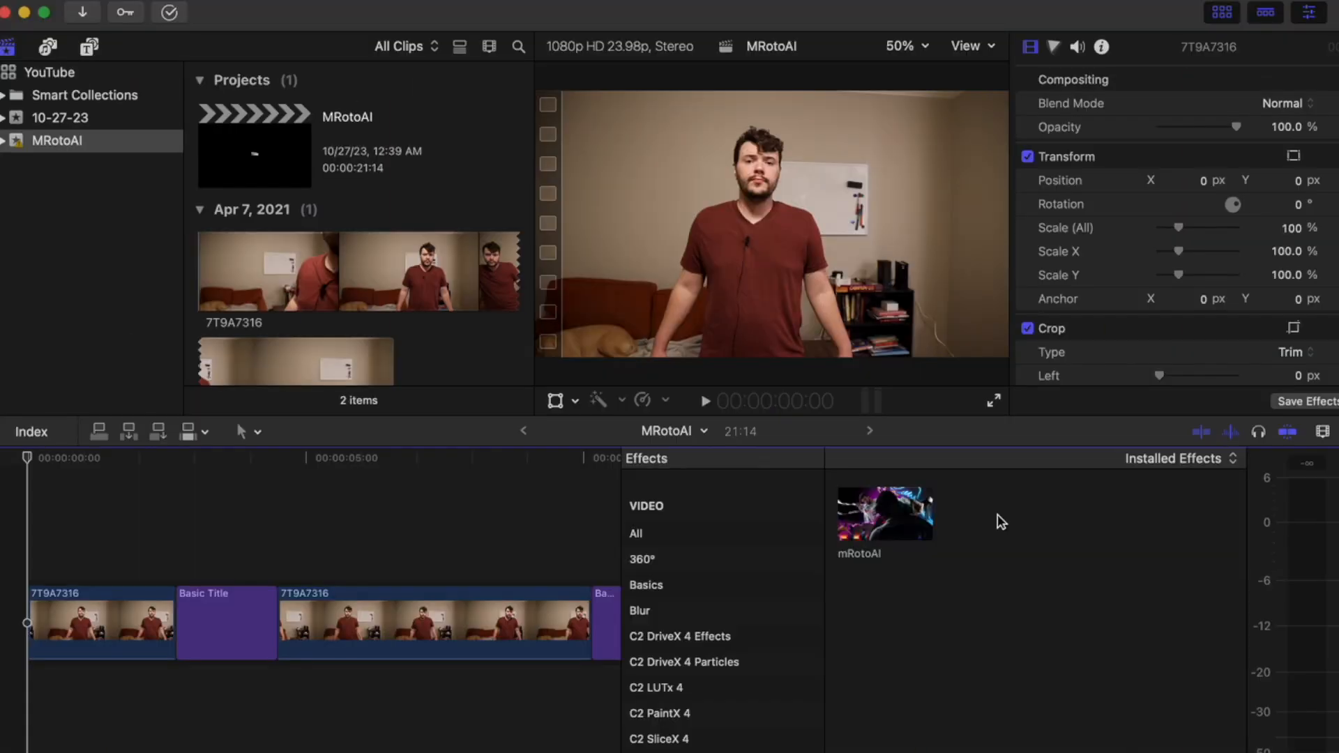
click(98, 622)
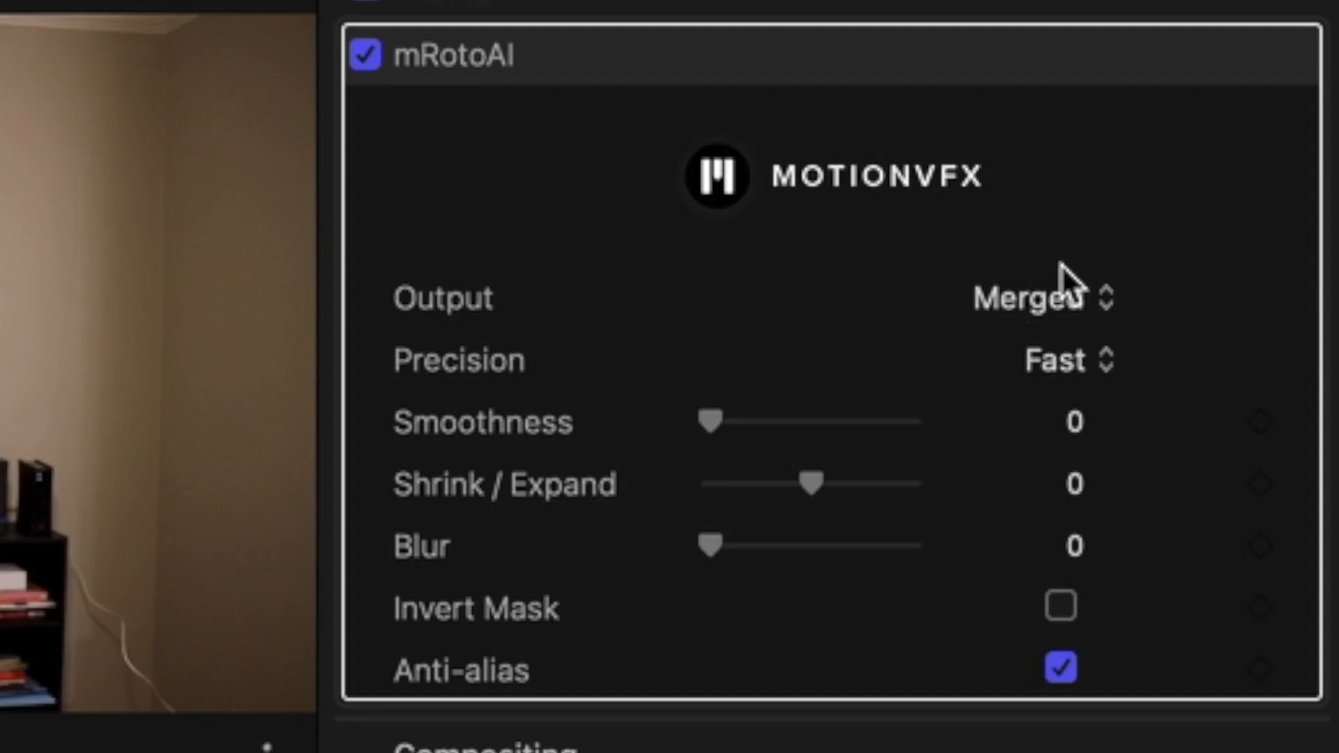
click(1058, 360)
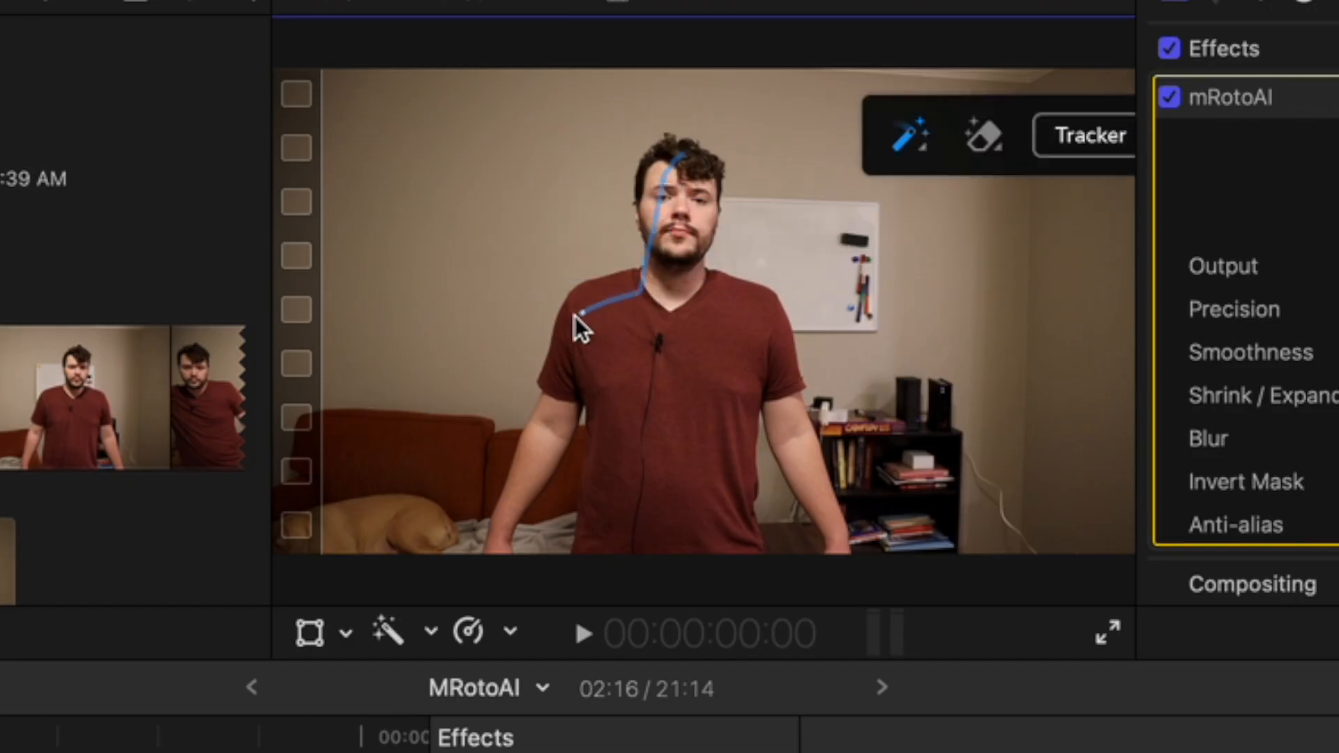
drag(576, 316, 509, 513)
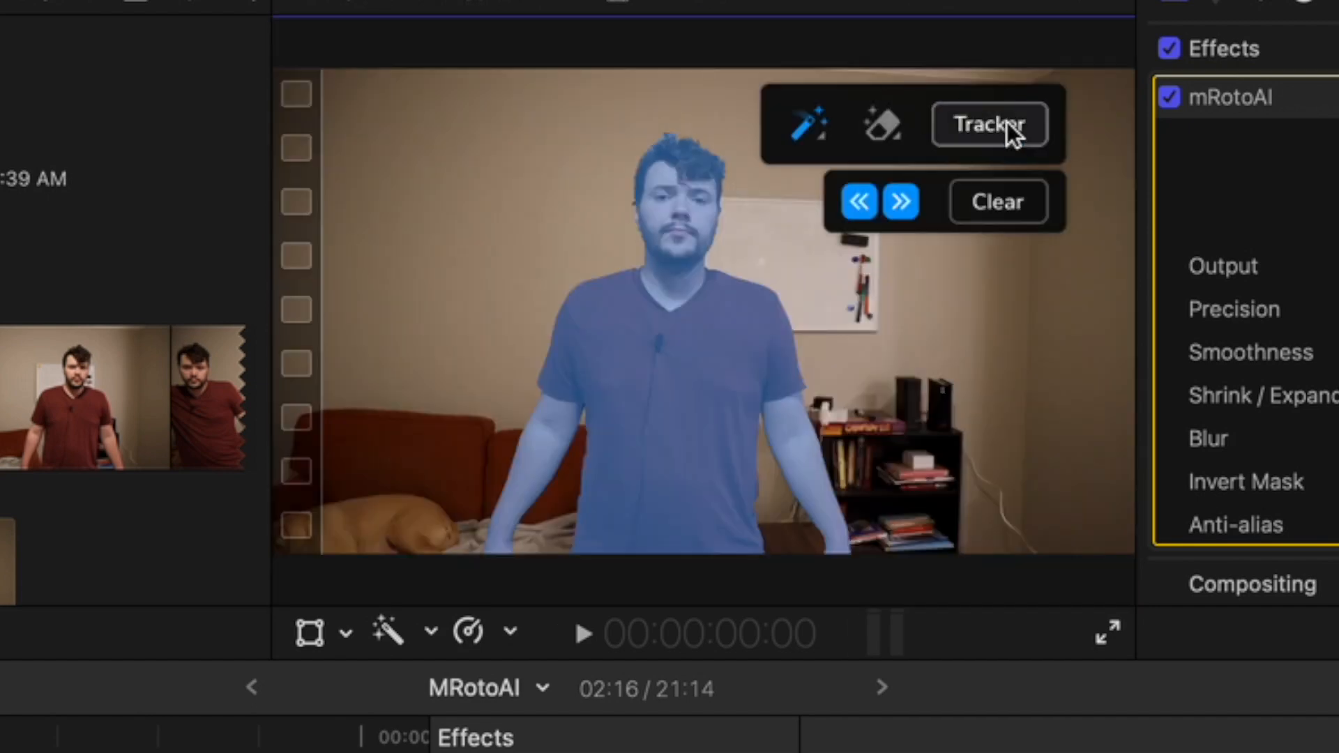
- Run the Tracker to follow the man's mask through the first clip
click(988, 124)
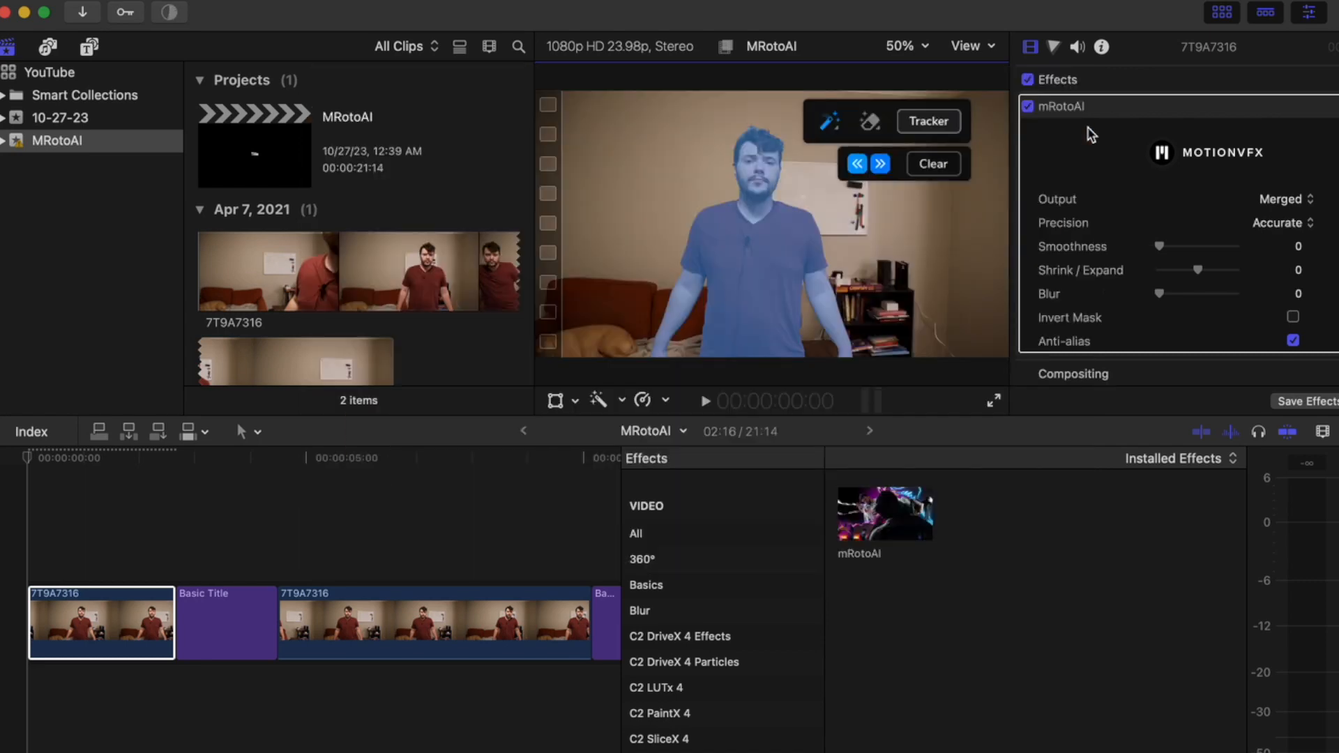
- Try the Smoothness slider, reset it to 0, and enable Invert Mask
click(132, 633)
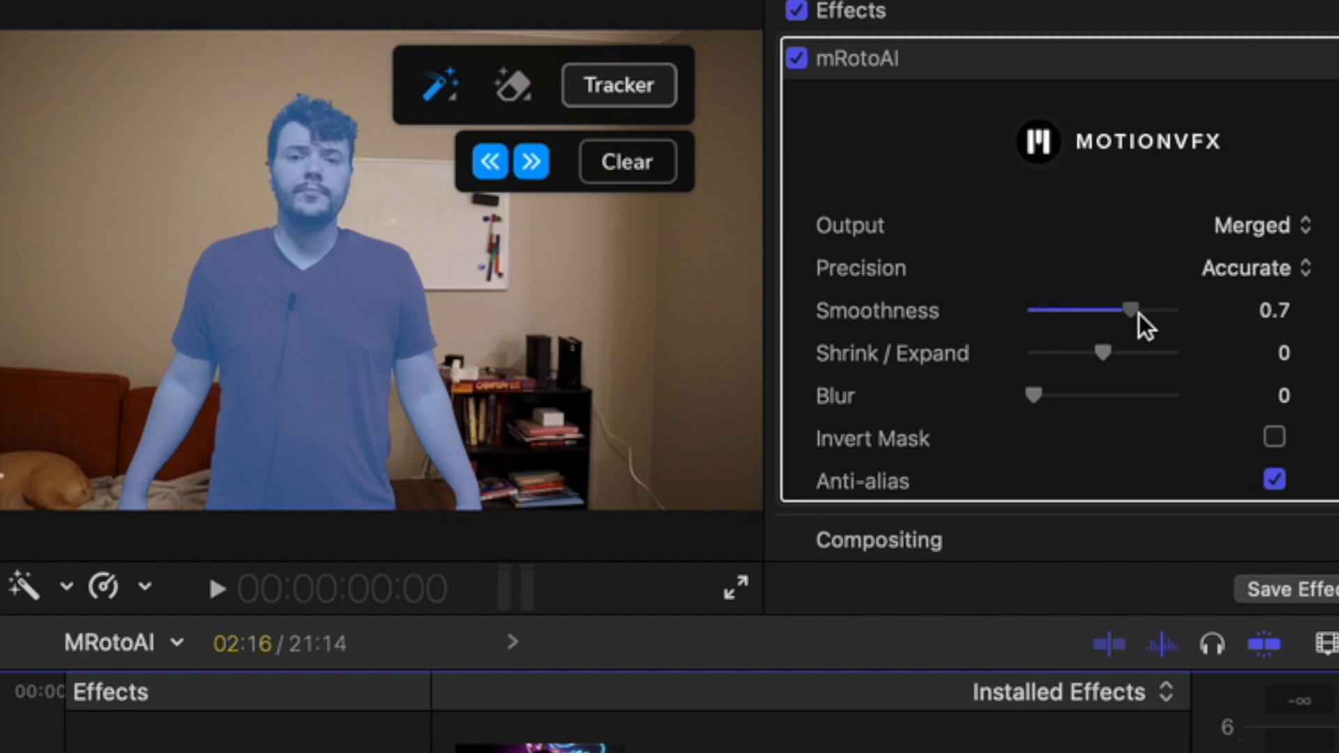
drag(1129, 310, 1031, 310)
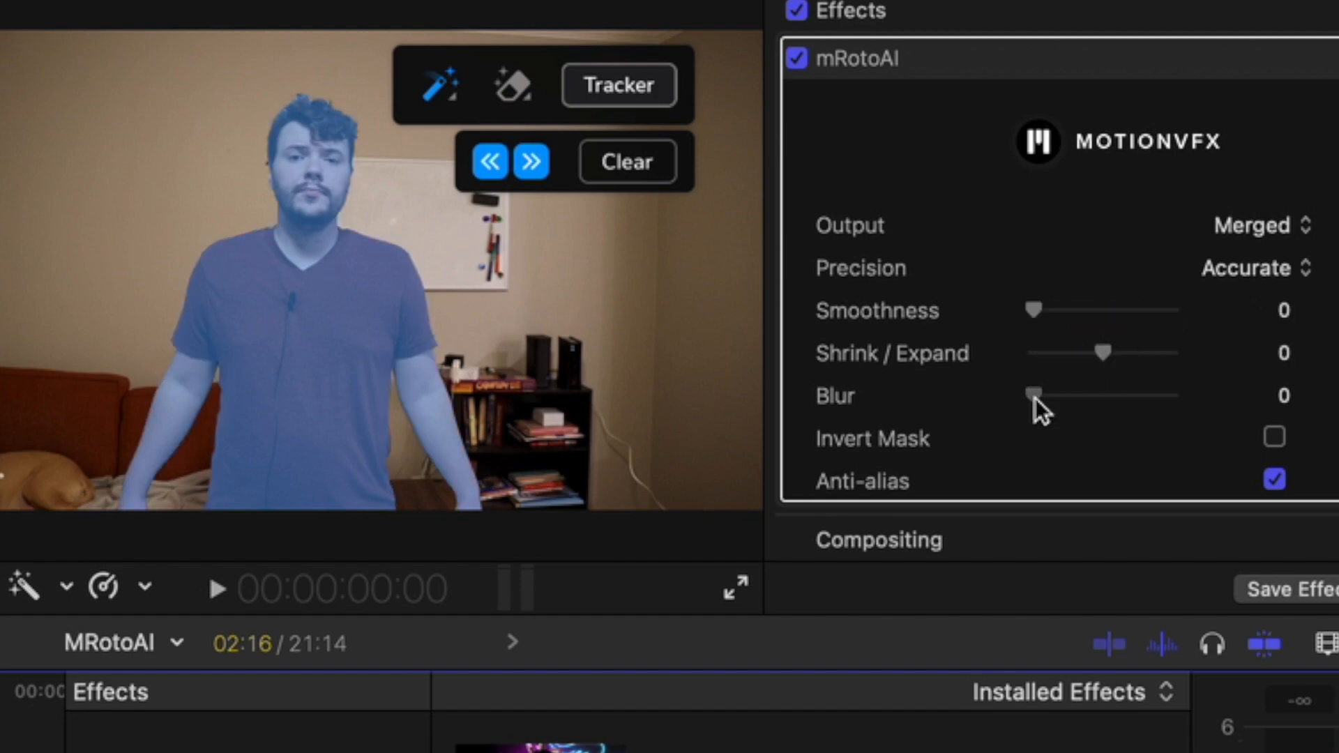
click(1273, 437)
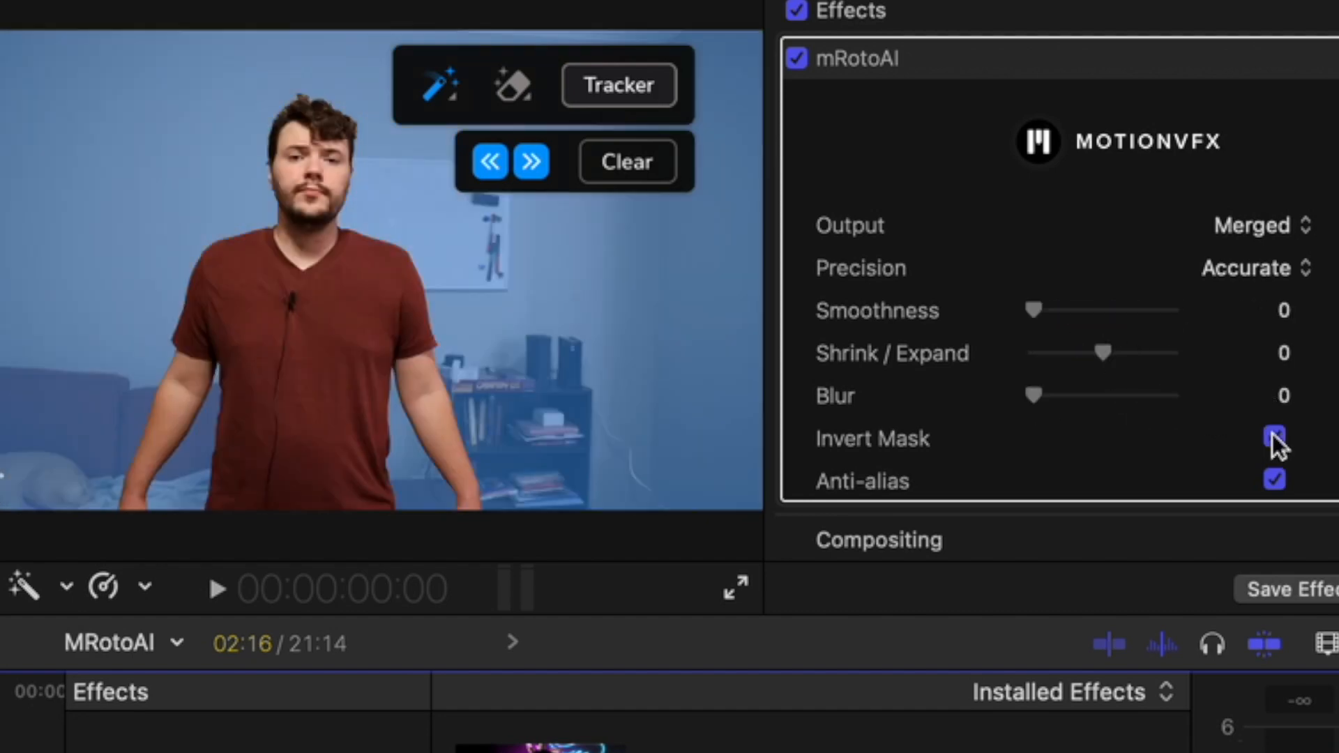
click(1272, 437)
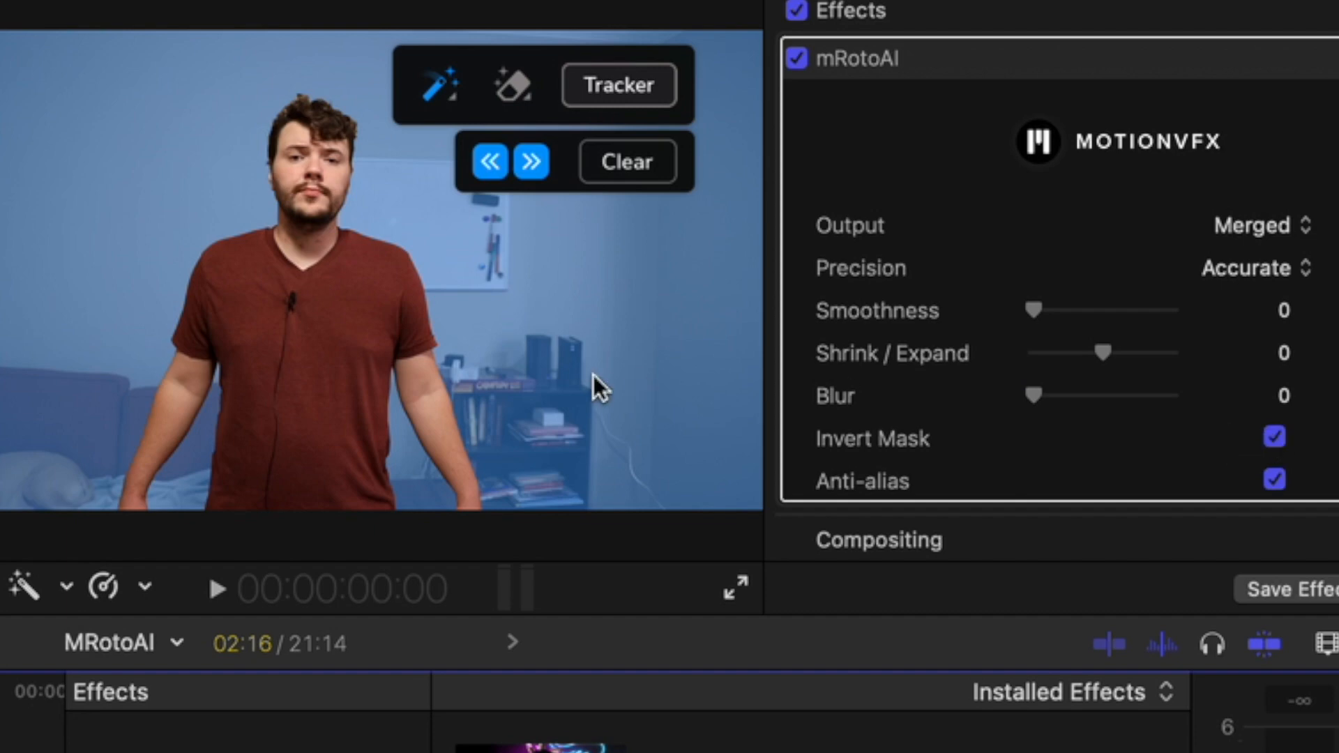
mouse_move(1082, 338)
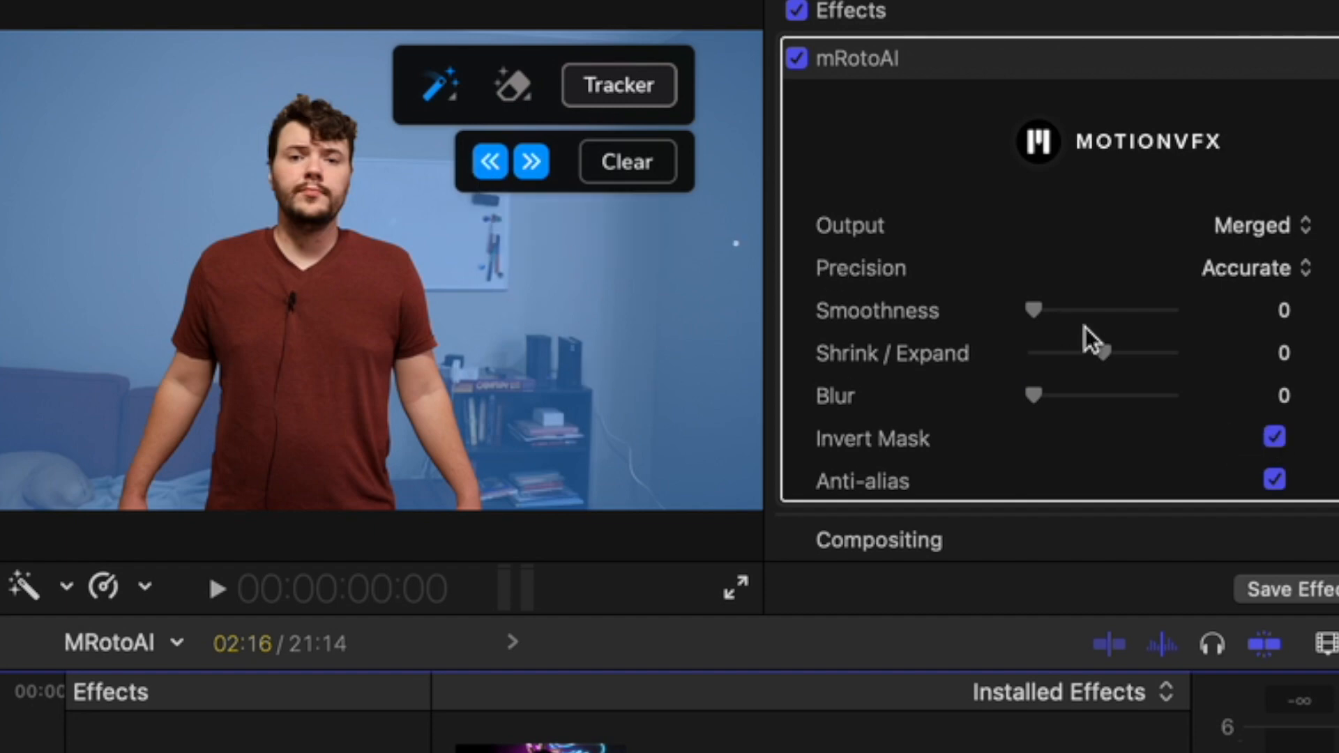
click(1267, 224)
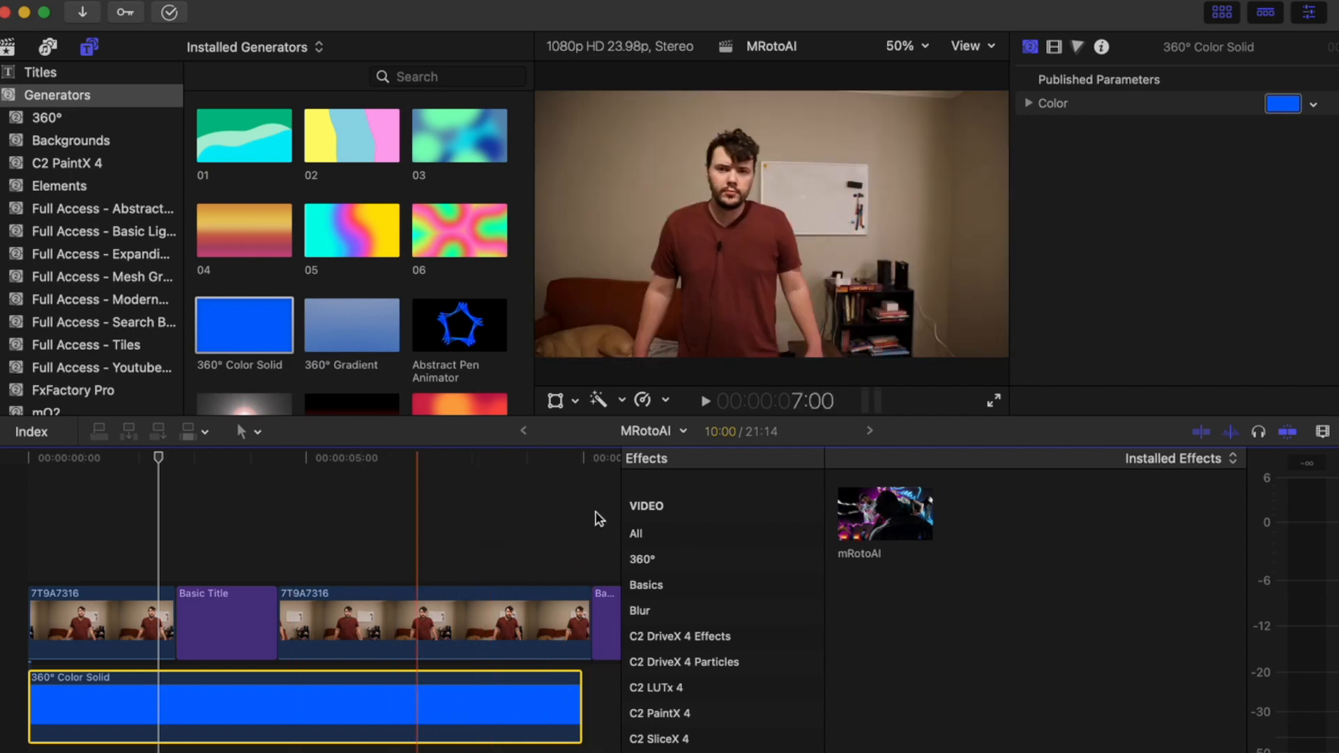
- Add mRotoAI to the second clip and choose the magic wand stroke tool
click(453, 642)
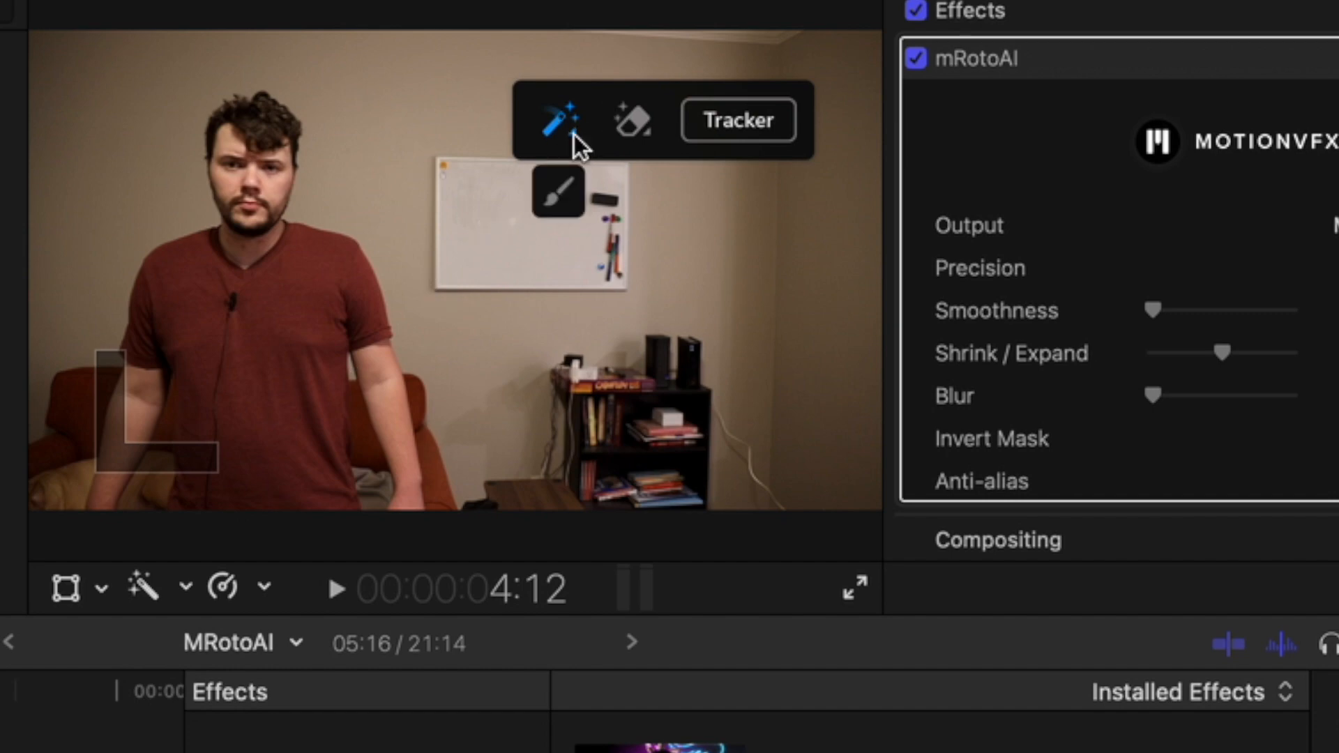
click(562, 120)
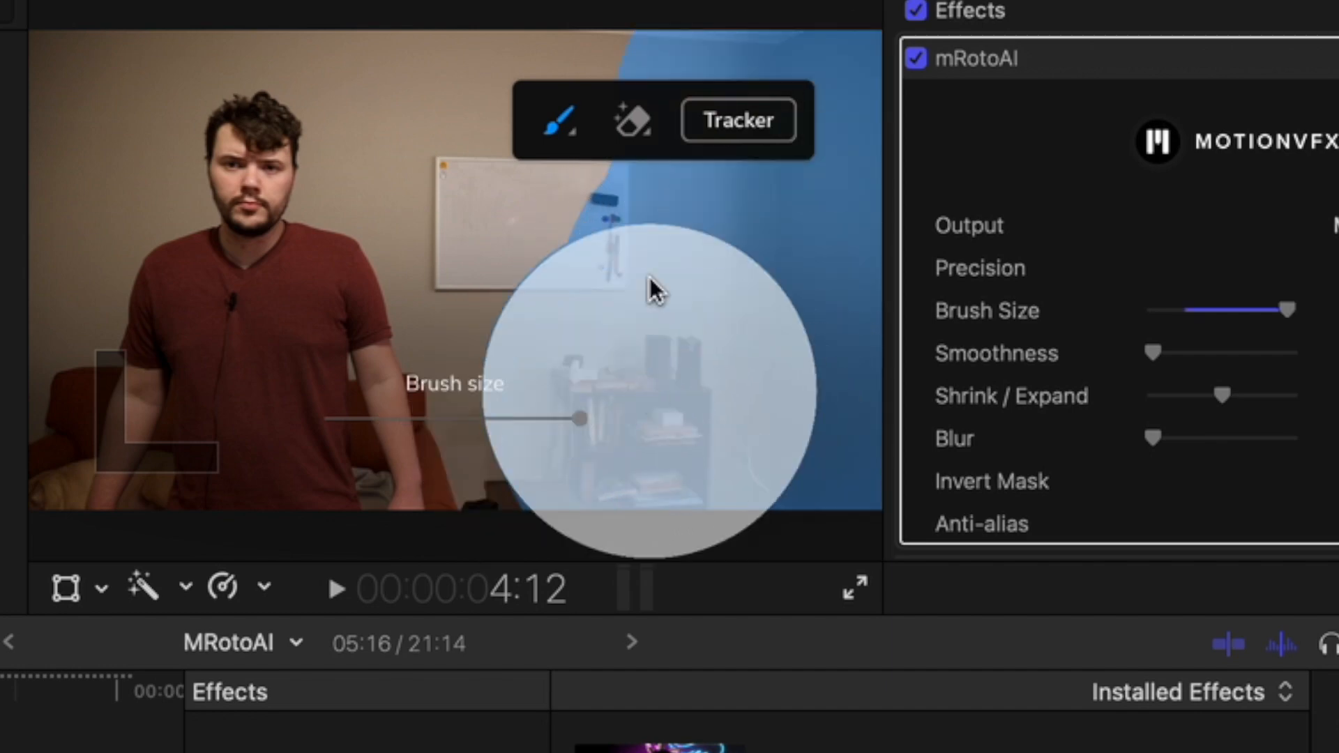
mouse_move(554, 124)
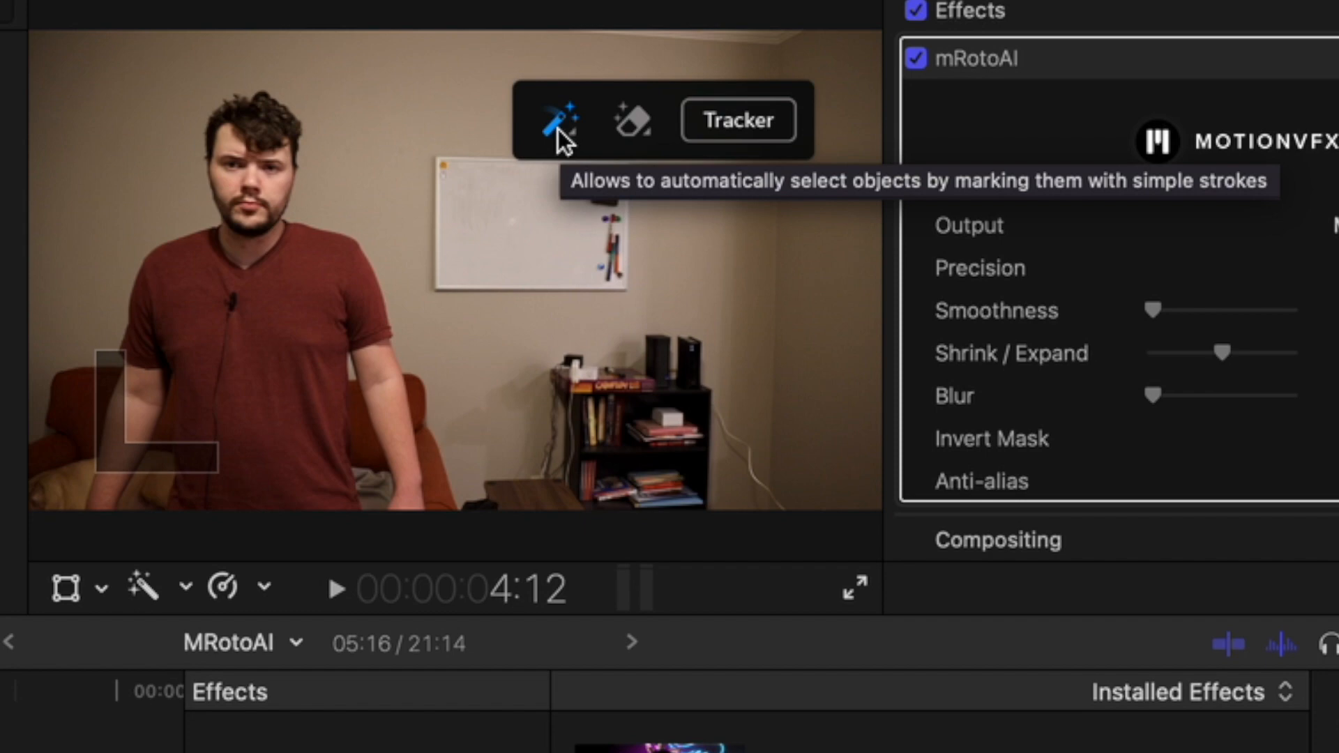
mouse_move(239, 132)
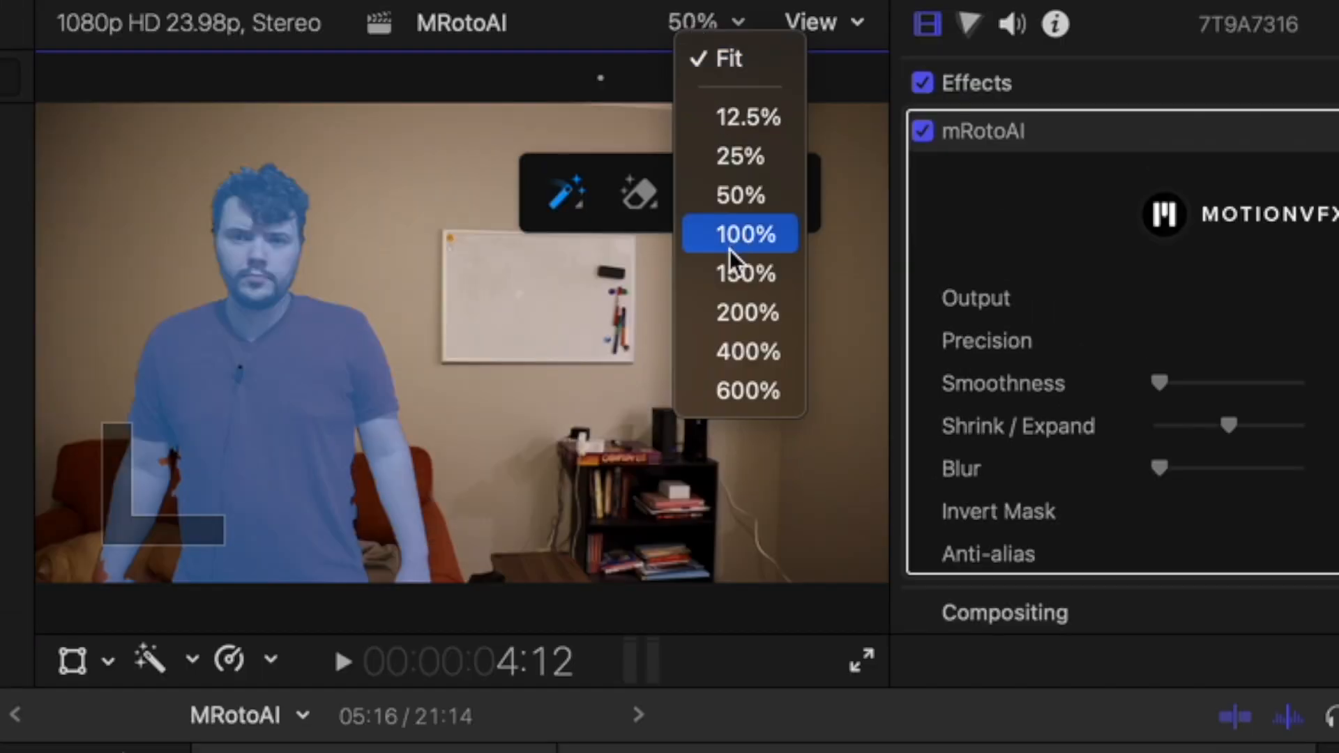
- Zoom the viewer to 100% to check the mask edge along the arm
click(739, 233)
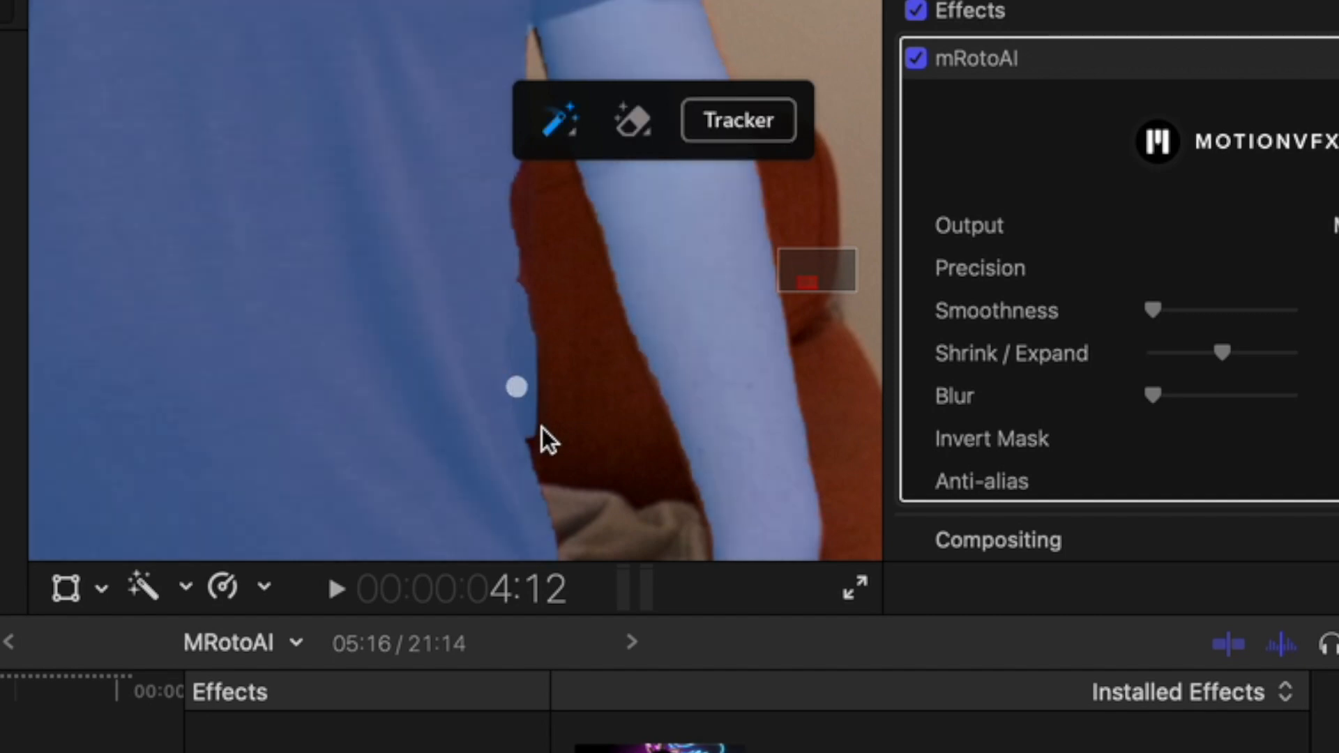
mouse_move(632, 122)
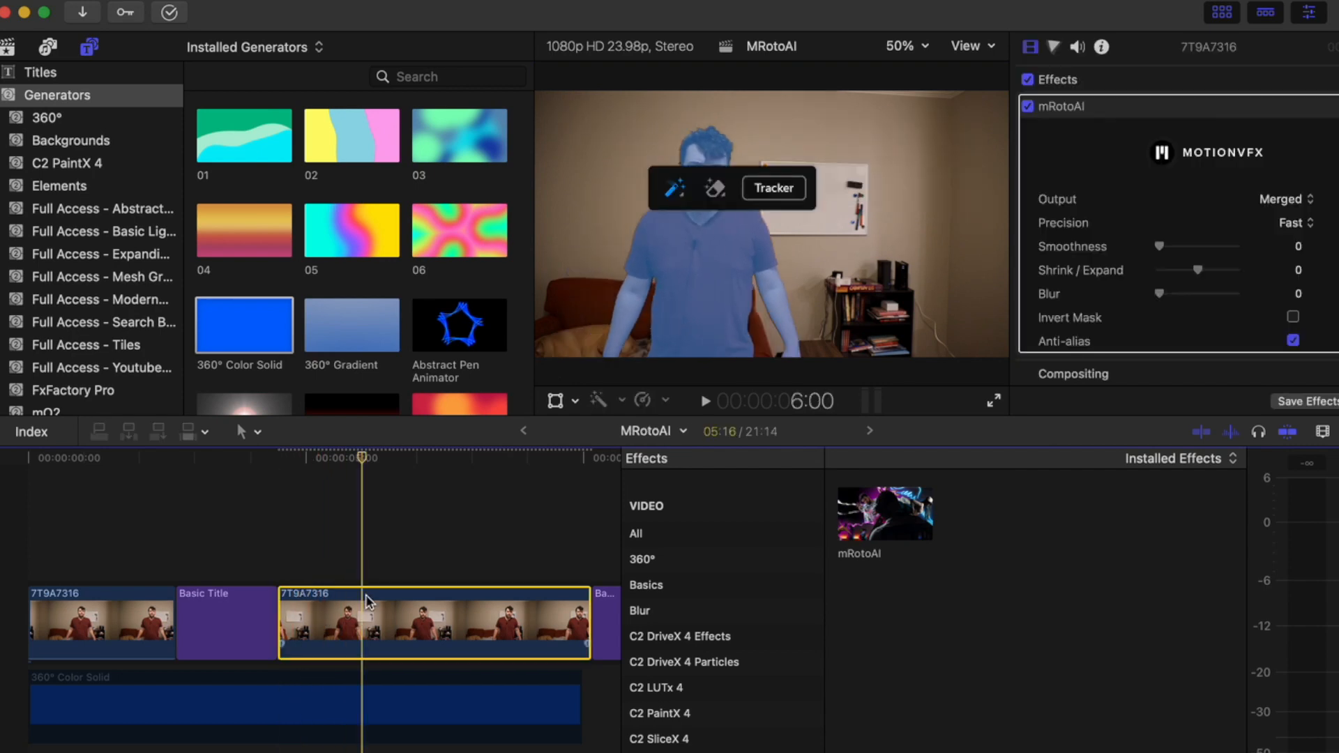
- Set the viewer magnification to 150% to inspect the second clip's mask
click(907, 45)
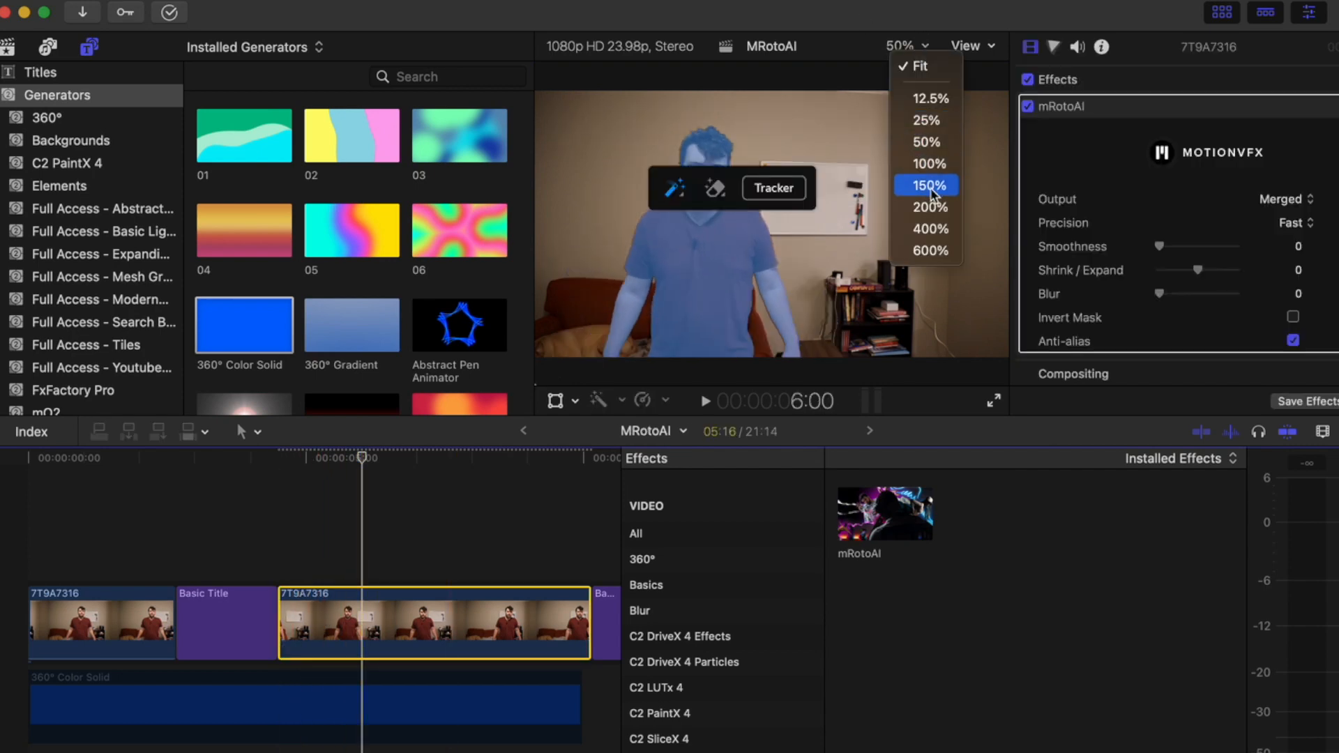
click(930, 185)
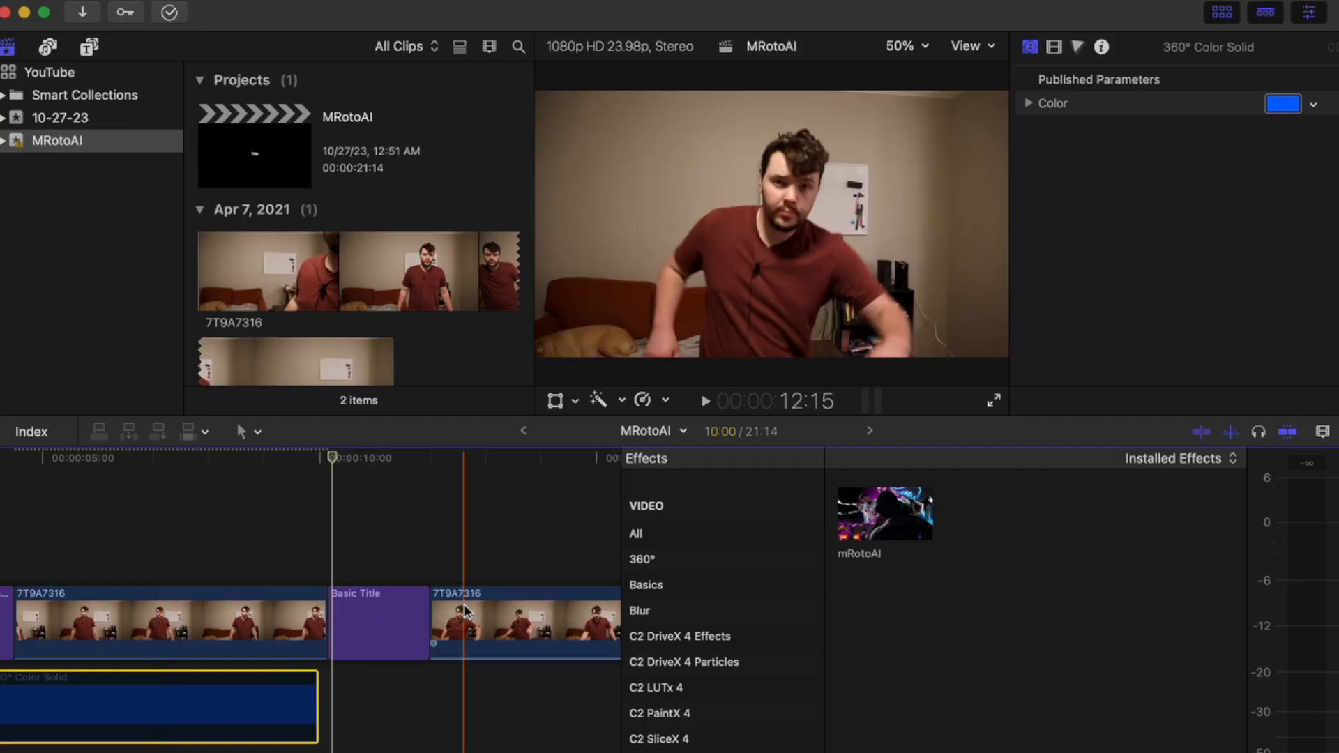
- Select the third clip, add mRotoAI, and trace the man's outline with the wand
click(488, 623)
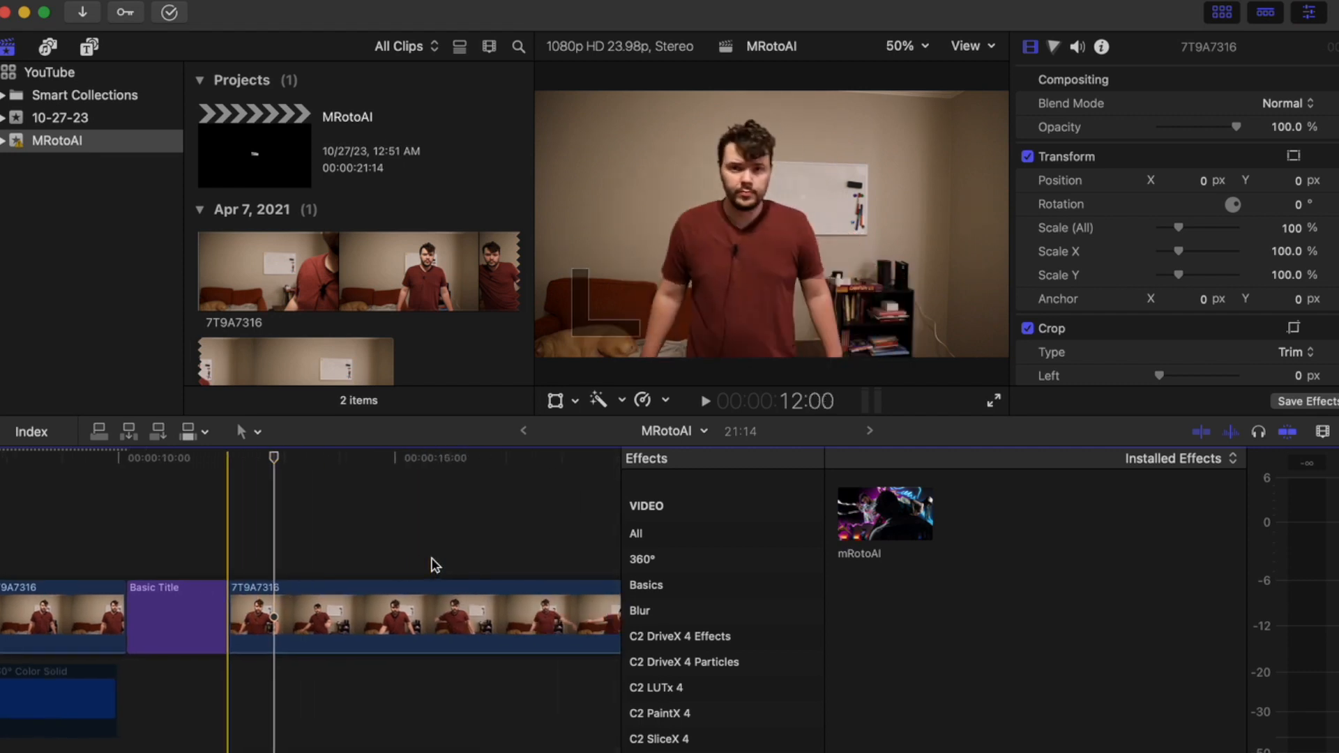
click(419, 632)
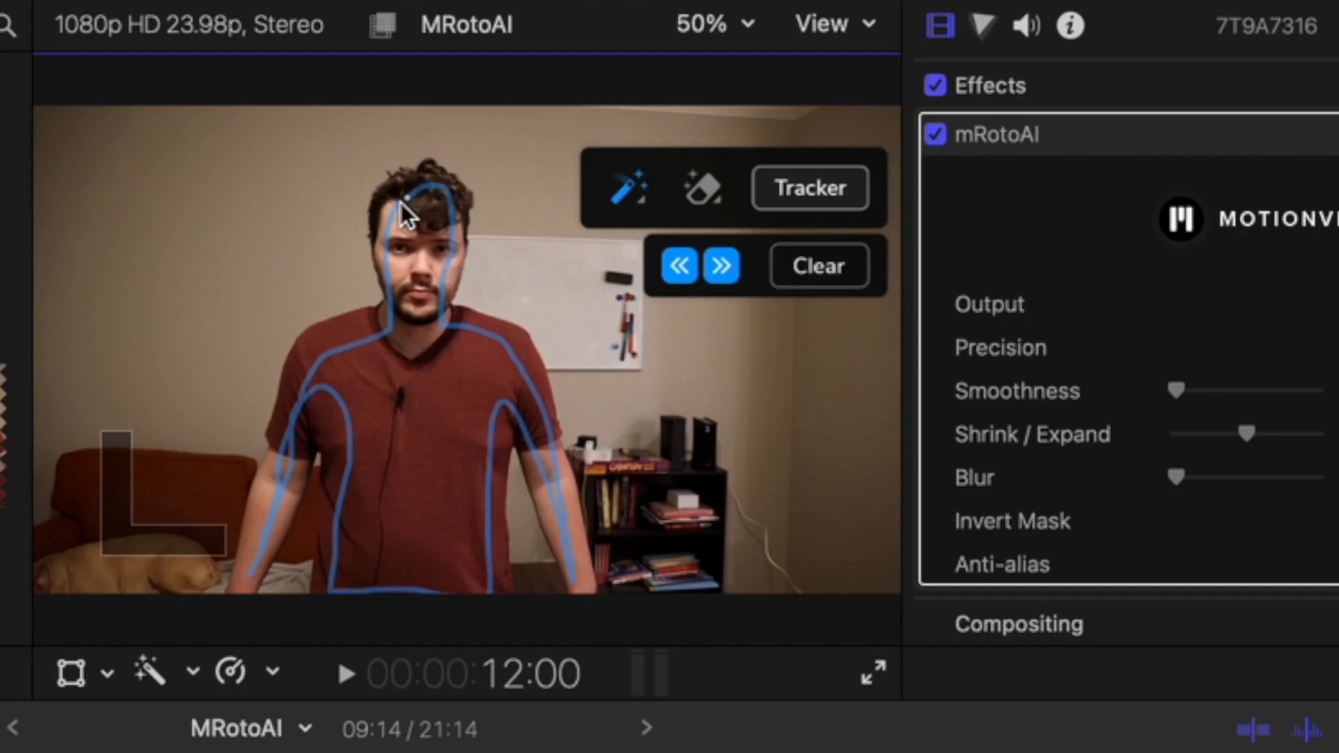
click(633, 190)
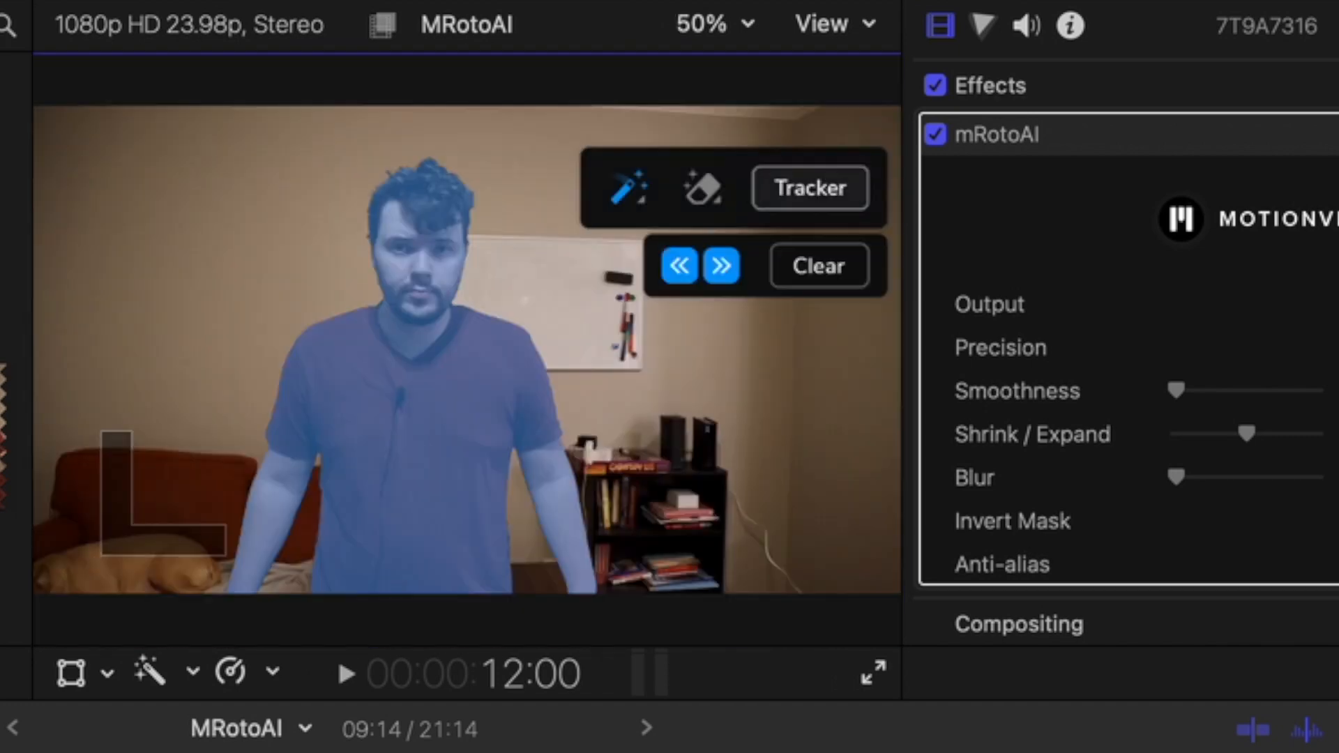
mouse_move(797, 196)
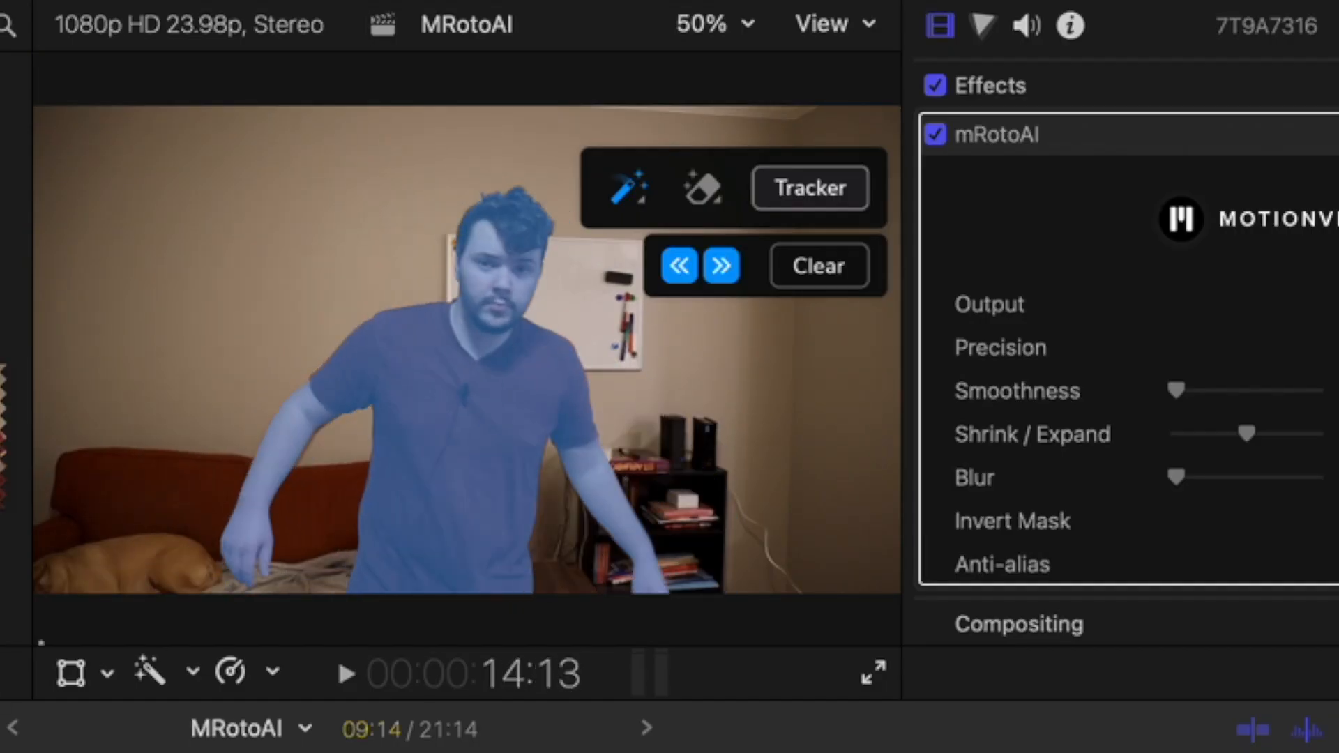
- Set Output to Mask to show only the man, then choose the brush tool
click(348, 673)
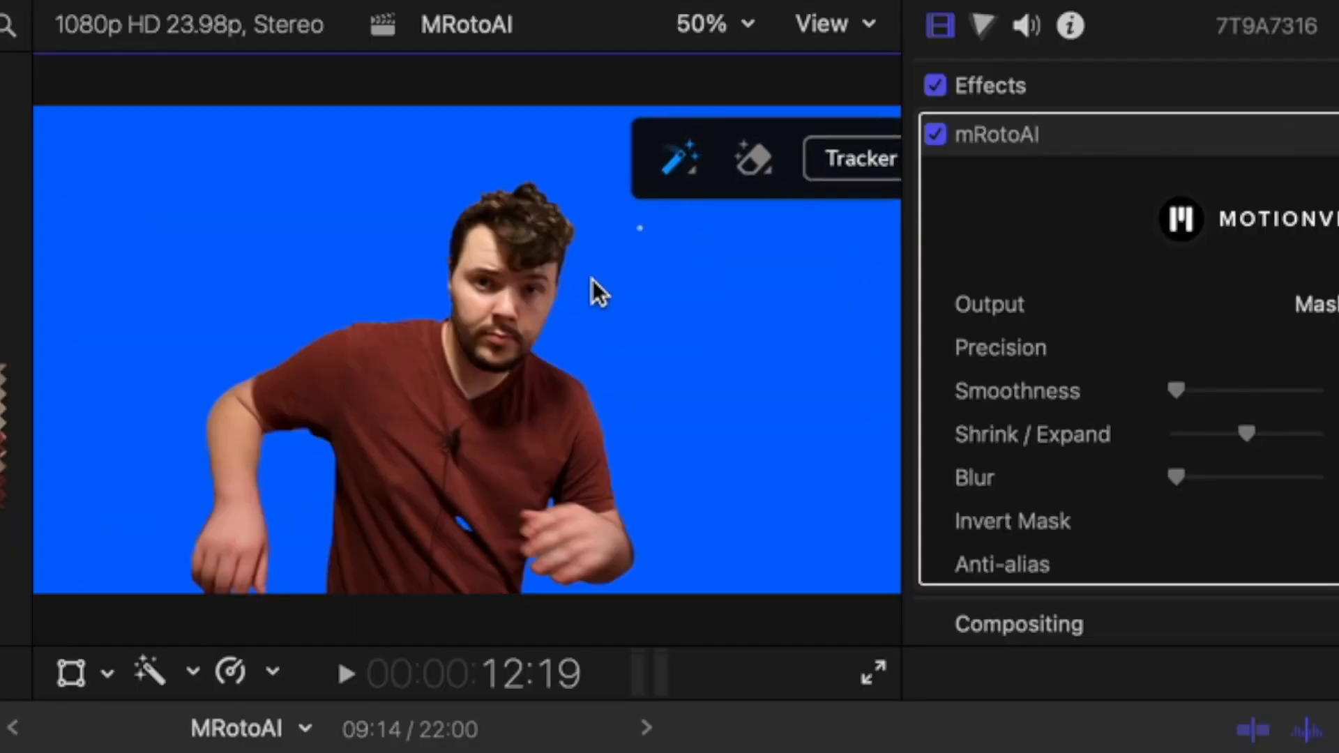
click(681, 159)
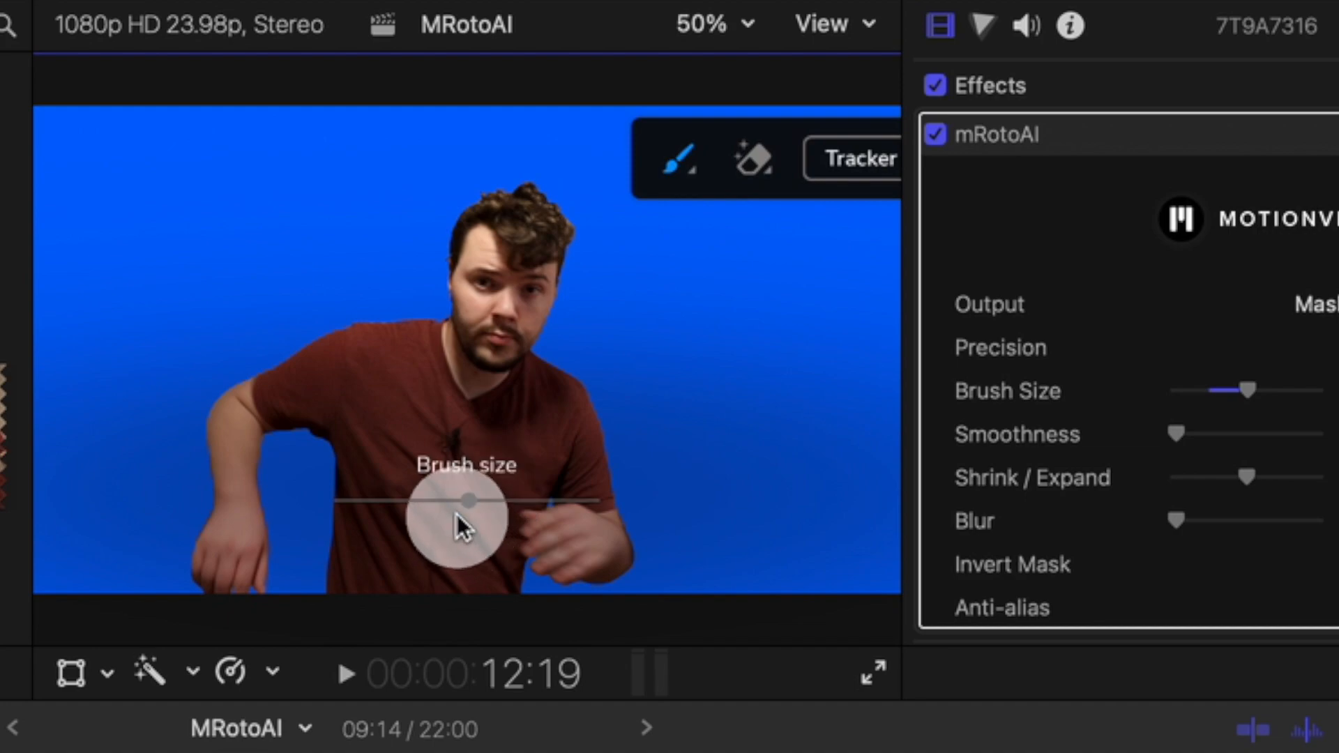